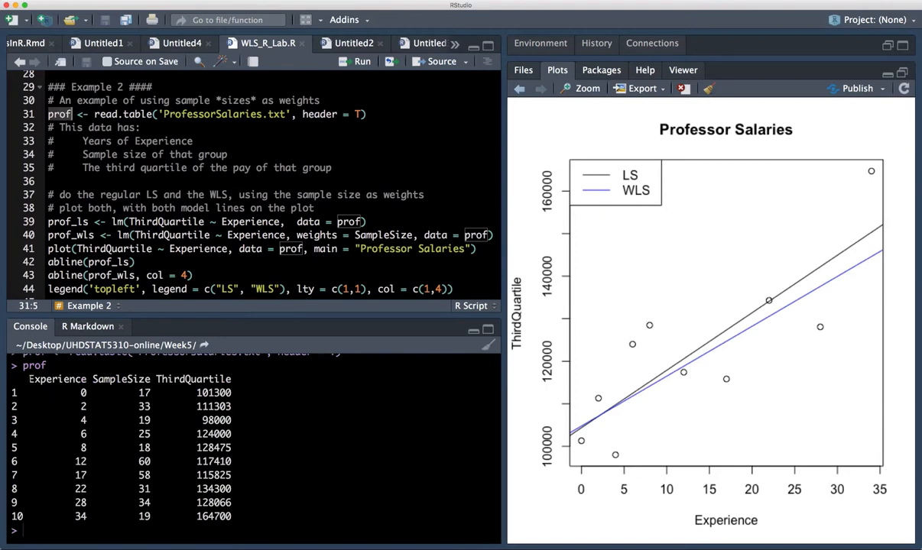
# - Run the lm() calls fitting prof_ls and SampleSize-weighted prof_wls of ThirdQuartile on Experience
pyautogui.doubleClick(56, 379)
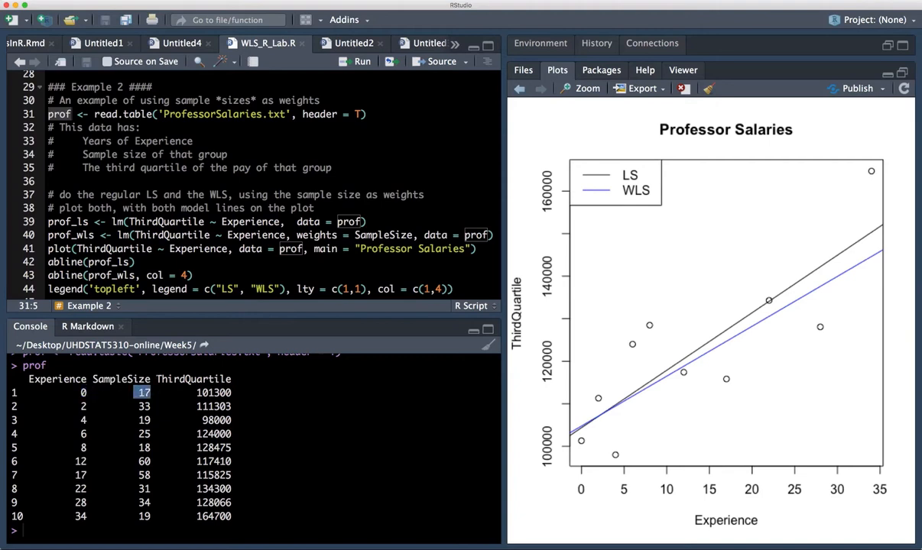
pyautogui.doubleClick(194, 379)
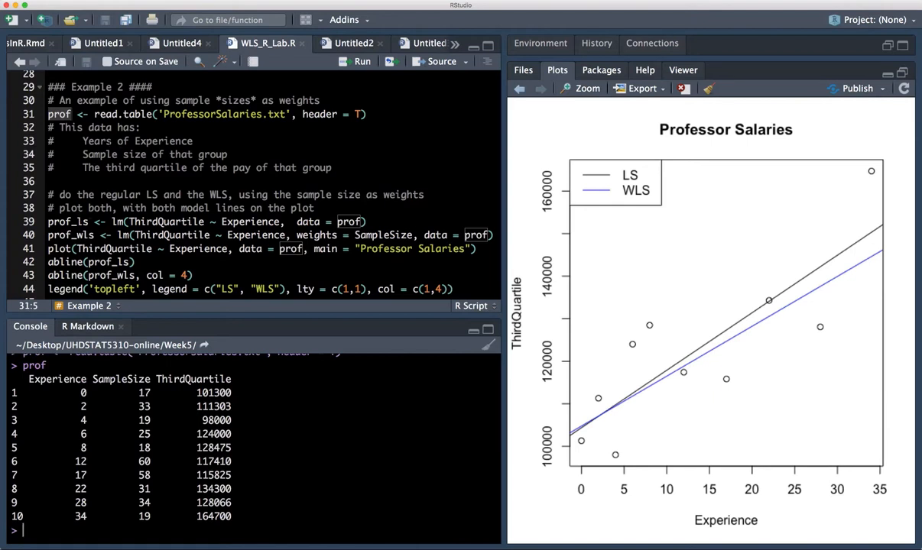
pyautogui.doubleClick(138, 141)
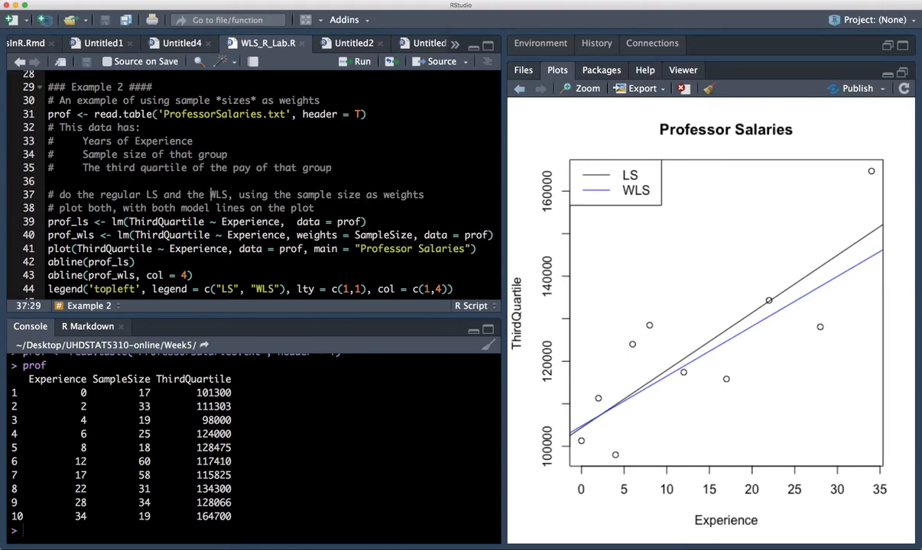
pyautogui.doubleClick(219, 194)
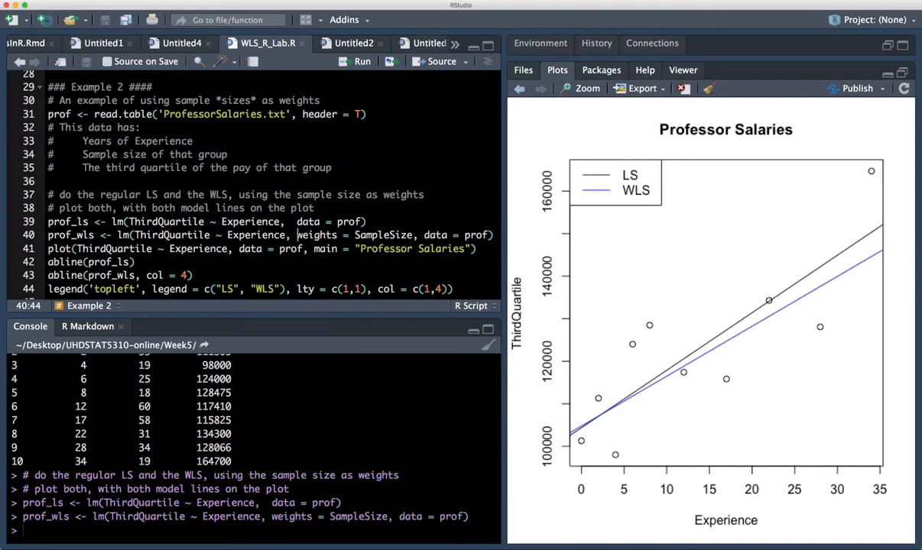
pyautogui.doubleClick(317, 235)
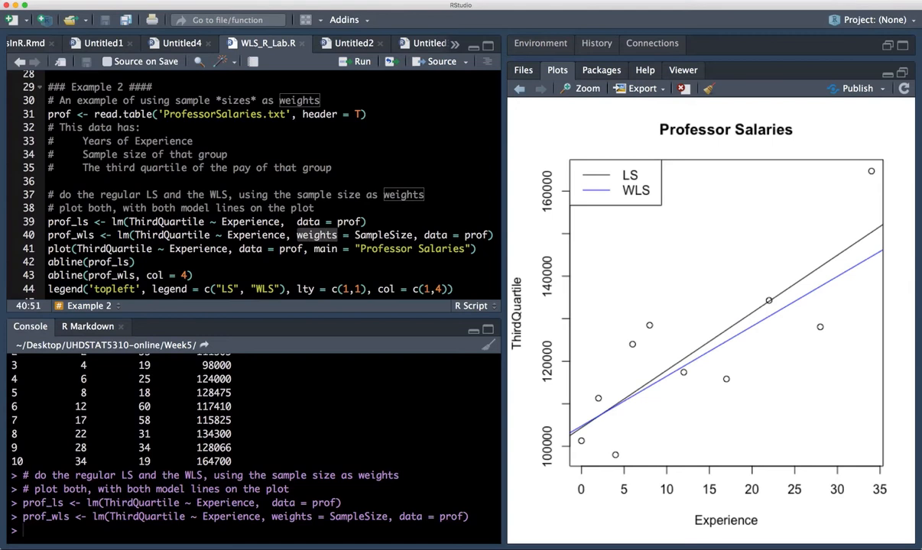
pyautogui.doubleClick(382, 234)
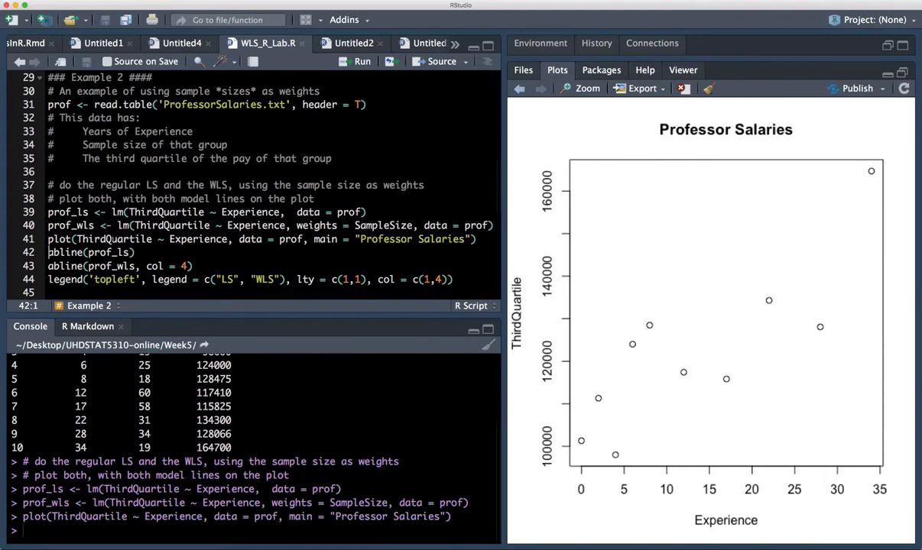
pyautogui.moveTo(736, 301)
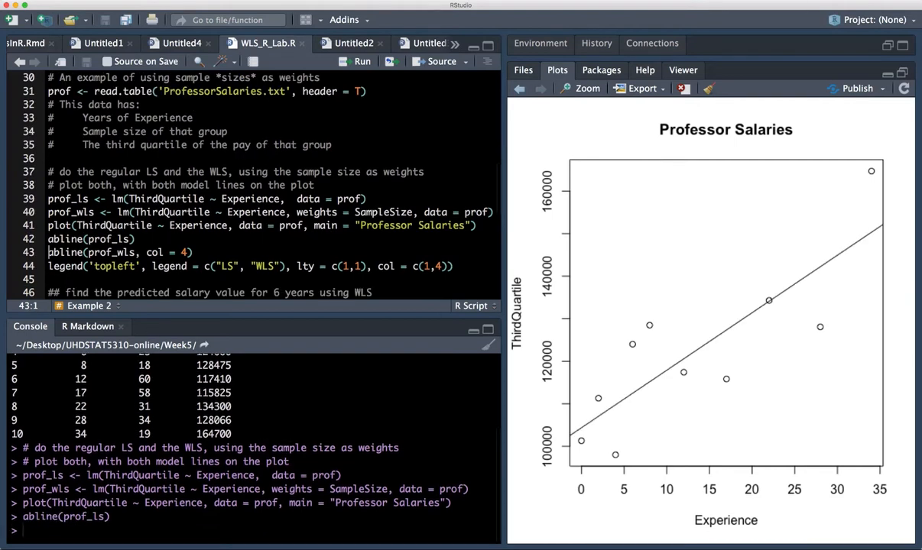
pyautogui.moveTo(653, 371)
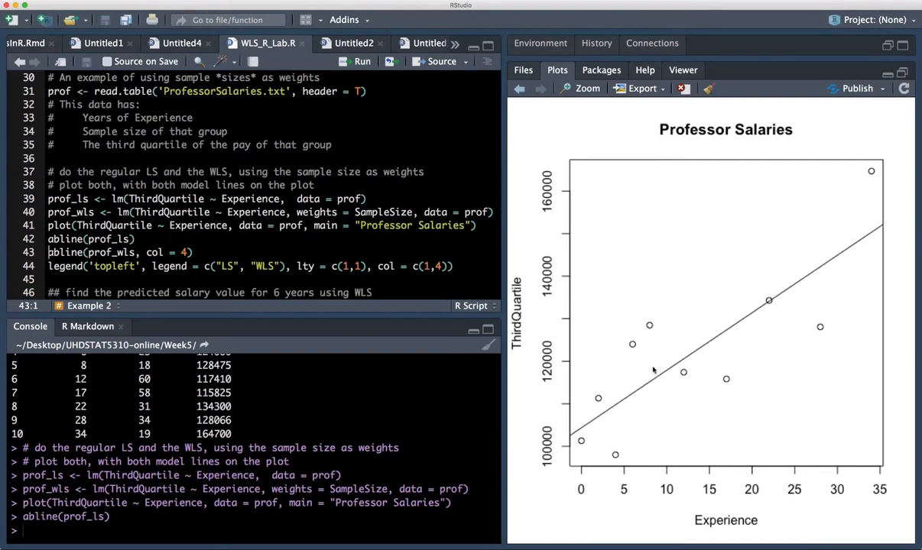
pyautogui.moveTo(683, 339)
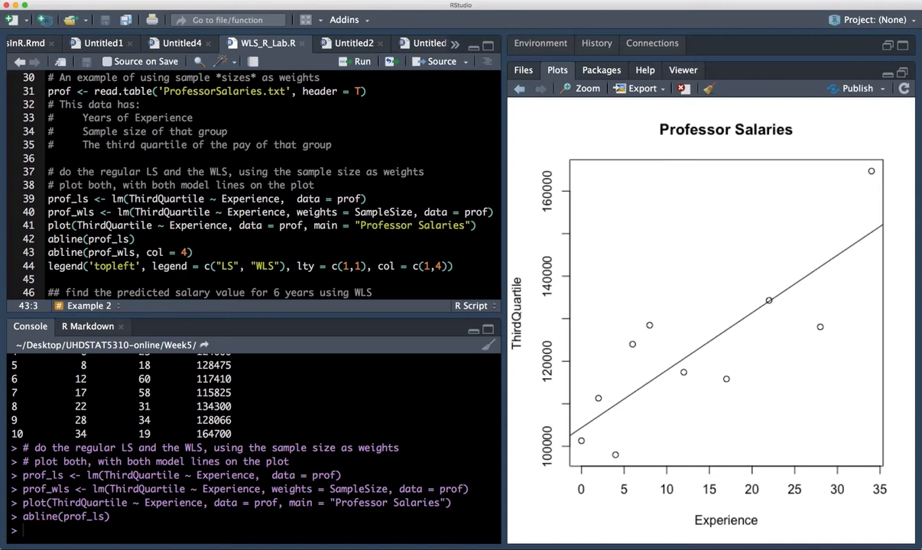
# - Plot the salary data and add the prof_ls line and the blue prof_wls line
pyautogui.click(362, 62)
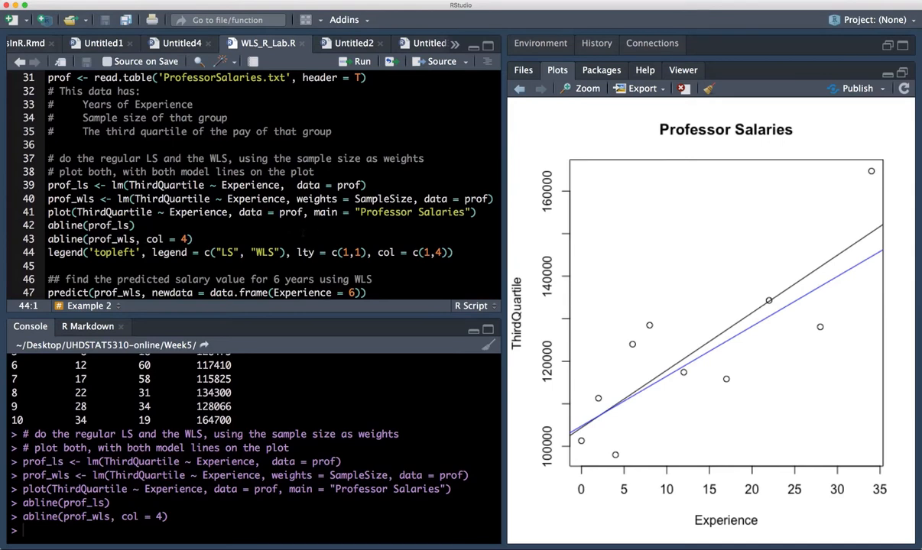
pyautogui.moveTo(875, 266)
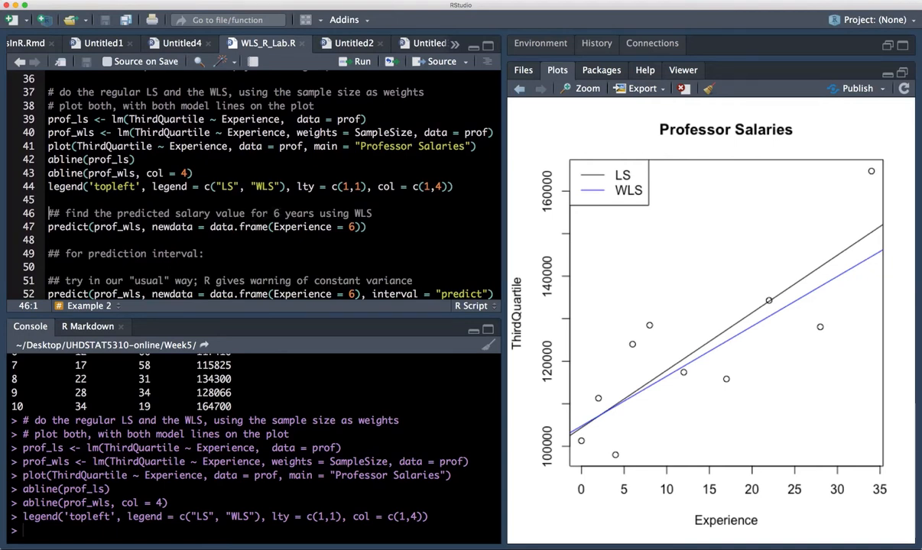
# - Add the LS/WLS legend and predict prof_wls at Experience = 6, giving 111793.8
pyautogui.doubleClick(362, 213)
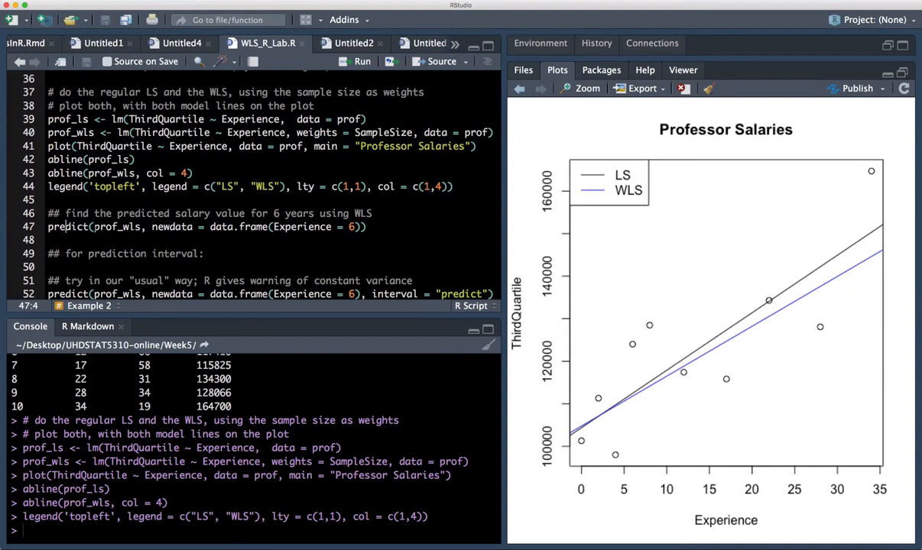
pyautogui.doubleClick(117, 227)
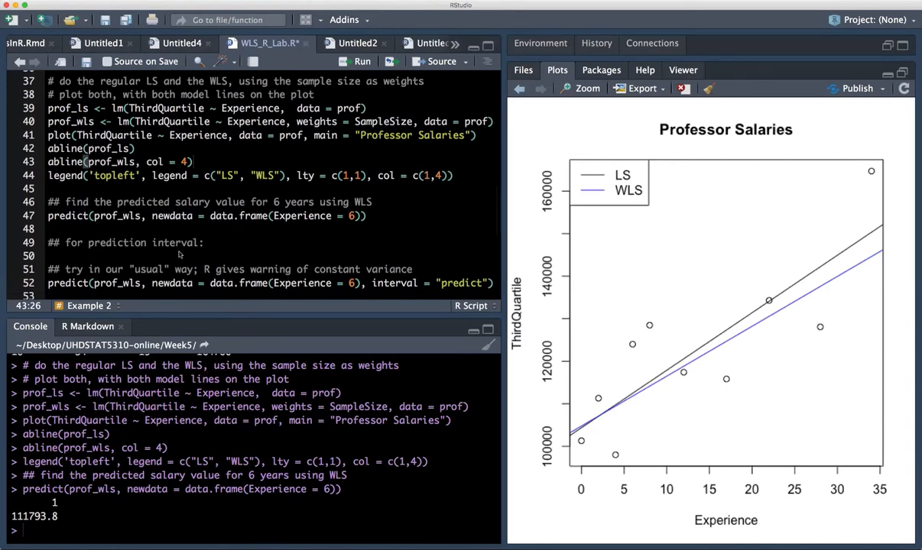
# - Compute the WLS prediction interval at 6 years (−21427.68 to 245015.3) and scroll the script
pyautogui.scroll(-3)
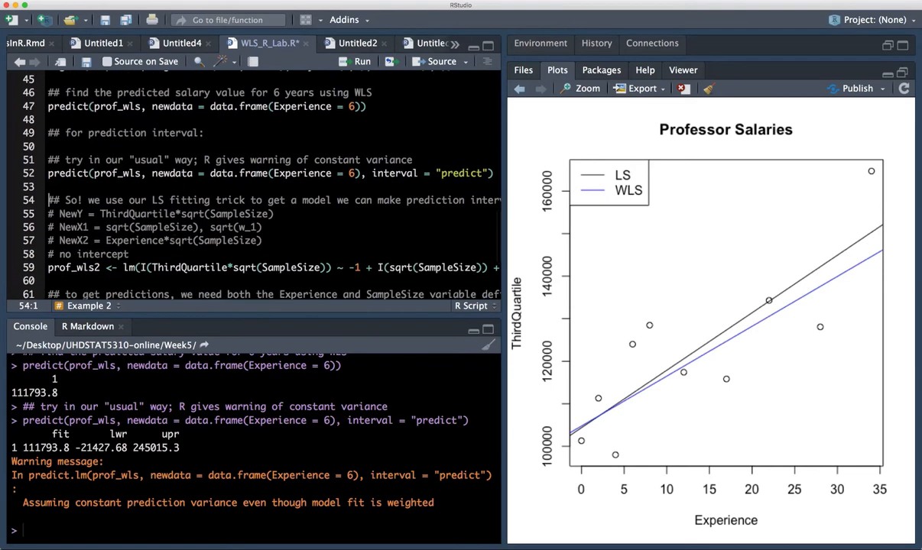
pyautogui.scroll(-3)
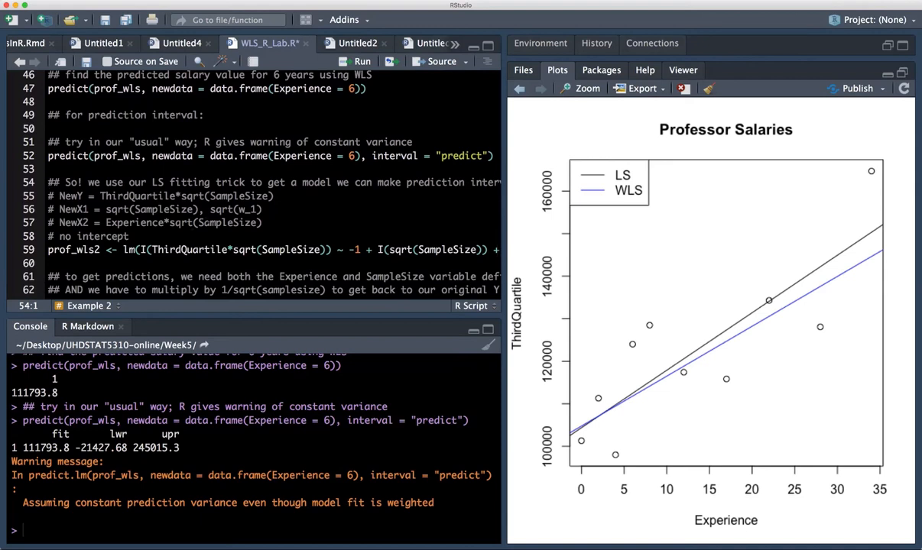
pyautogui.scroll(-3)
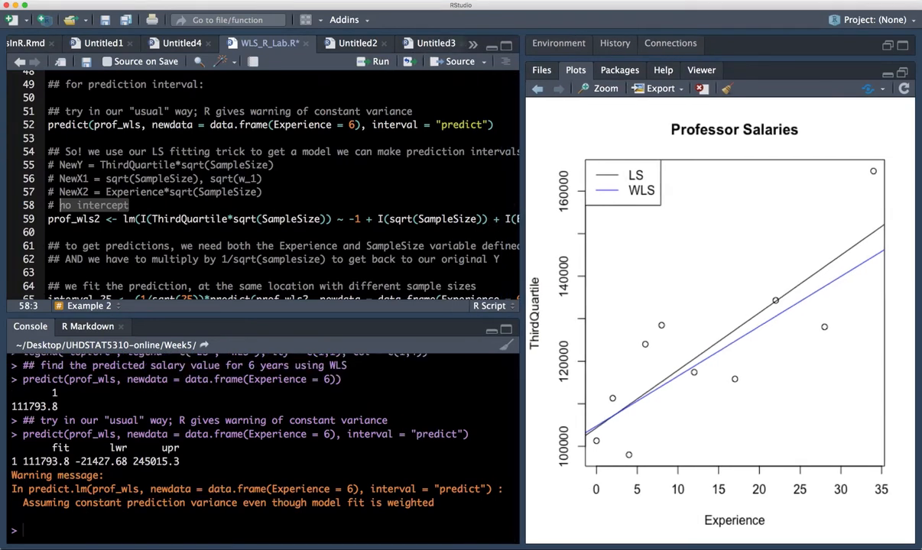
# - Add 'I(Experience*sqrt(SampleSize)), data = prof)' to prof_wls2 and fit it
pyautogui.write('I(Experience*sqrt(SampleSize)), data = prof)')
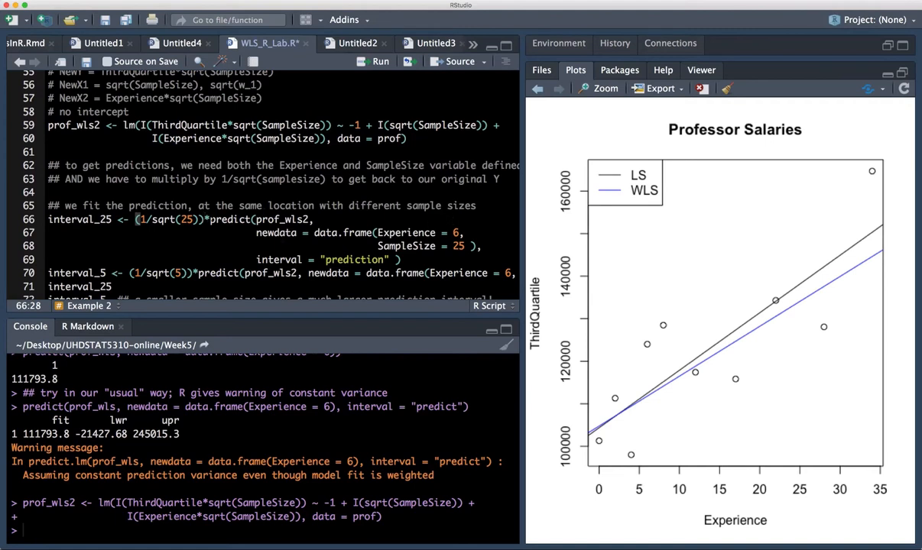
# - Tidy the interval_25 code spacing and run it for sample size 25 (83478.58 to 140109)
pyautogui.write('" "')
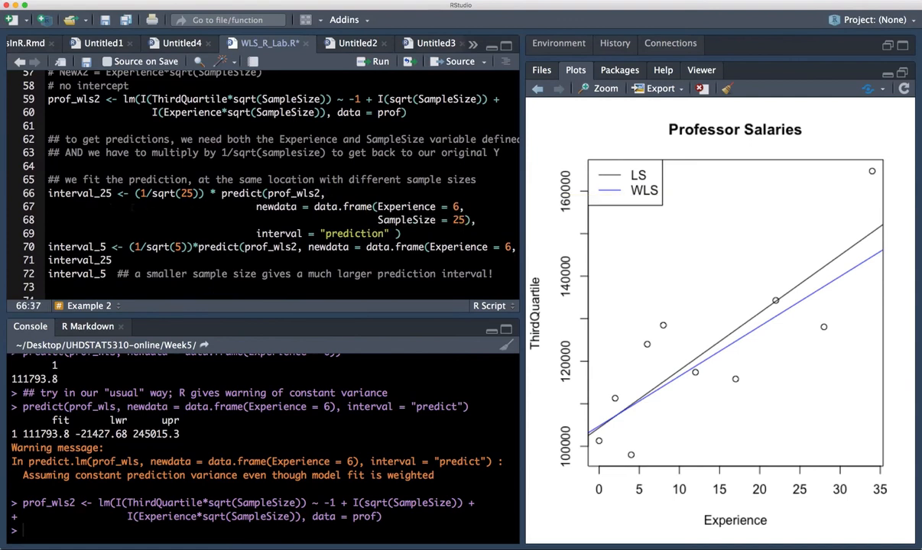
pyautogui.click(221, 193)
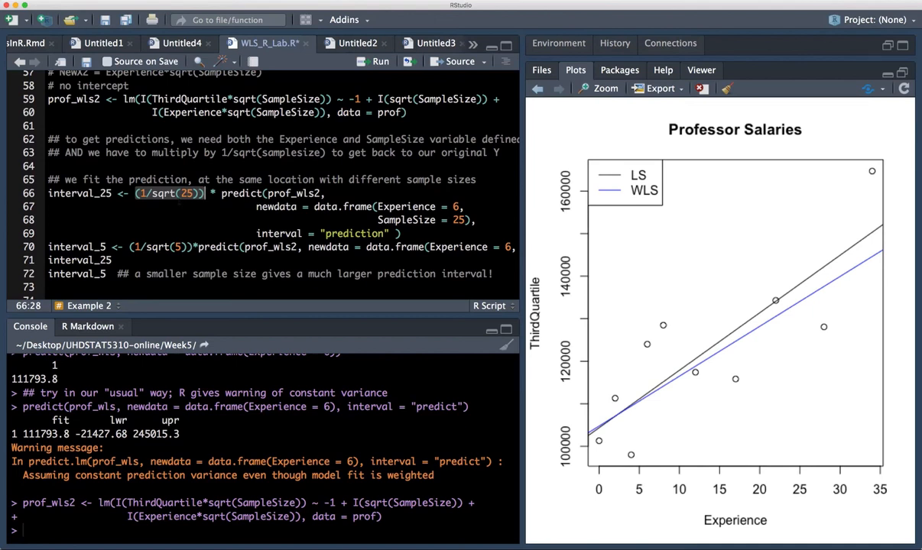
pyautogui.moveTo(191, 194)
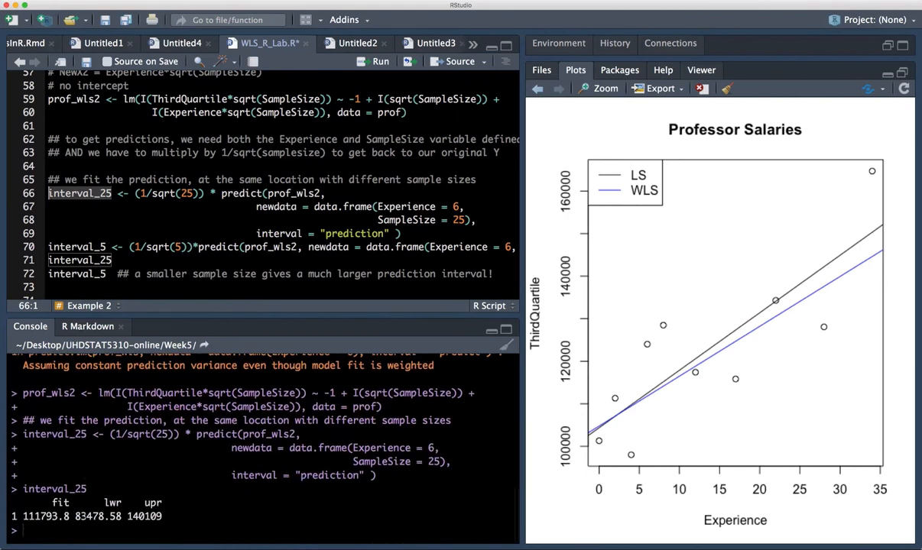
pyautogui.moveTo(75, 516); pyautogui.dragTo(162, 516)
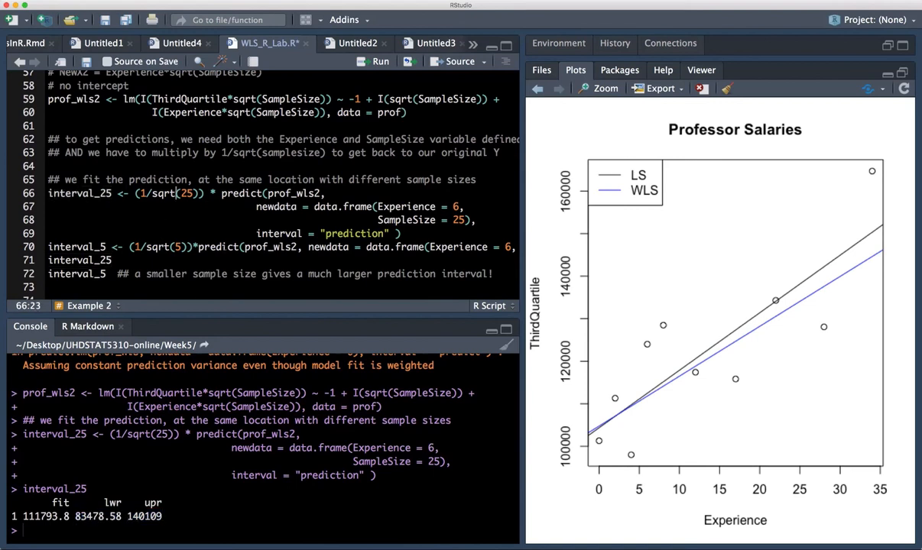
pyautogui.moveTo(239, 194)
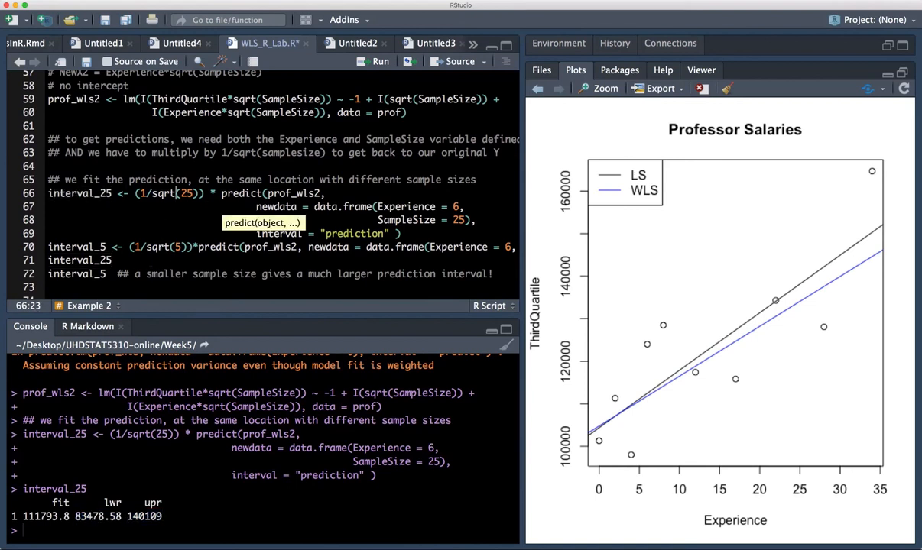